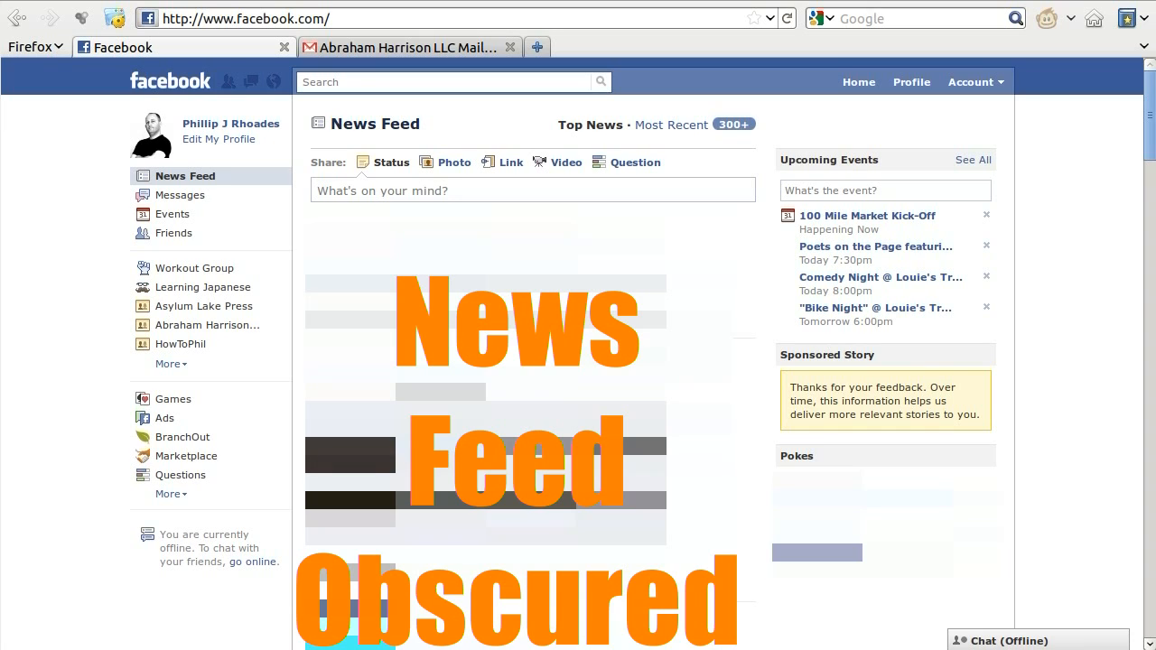
mouse_move(1018, 96)
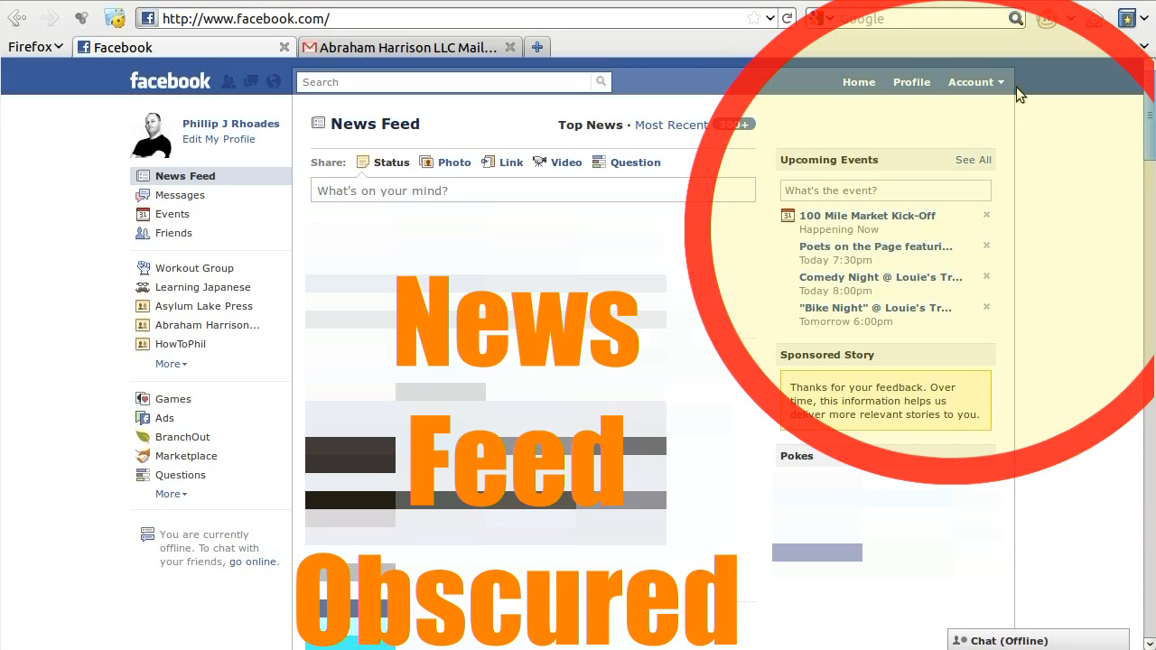
- Reach Privacy Settings from the Account dropdown at the top right
click(973, 83)
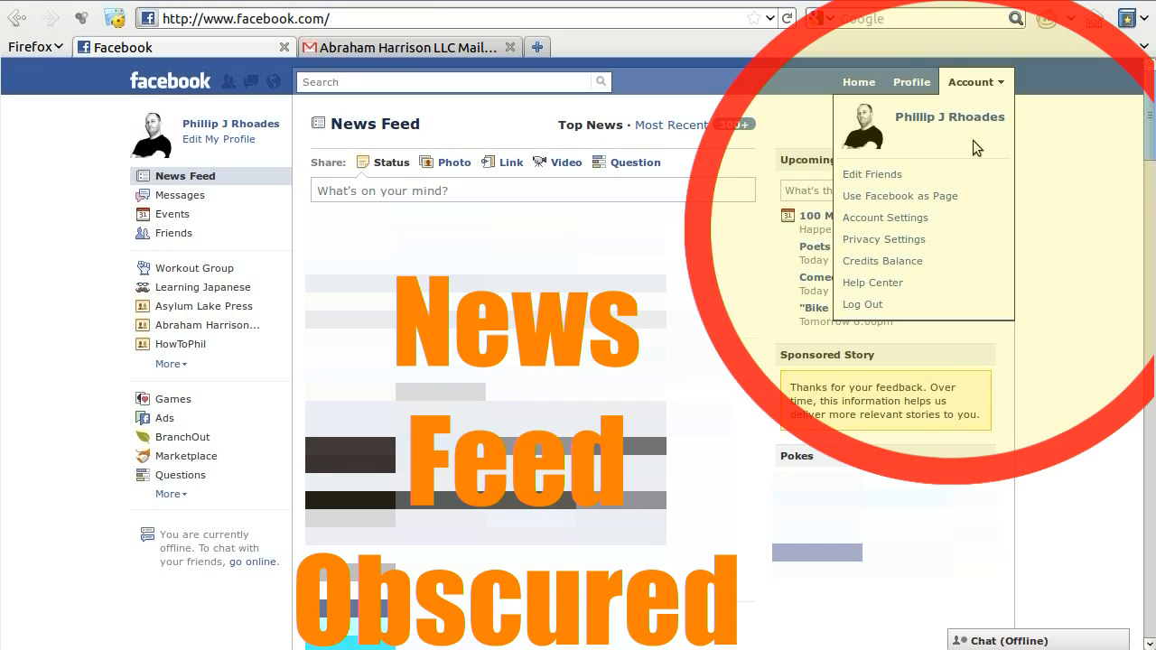
click(883, 239)
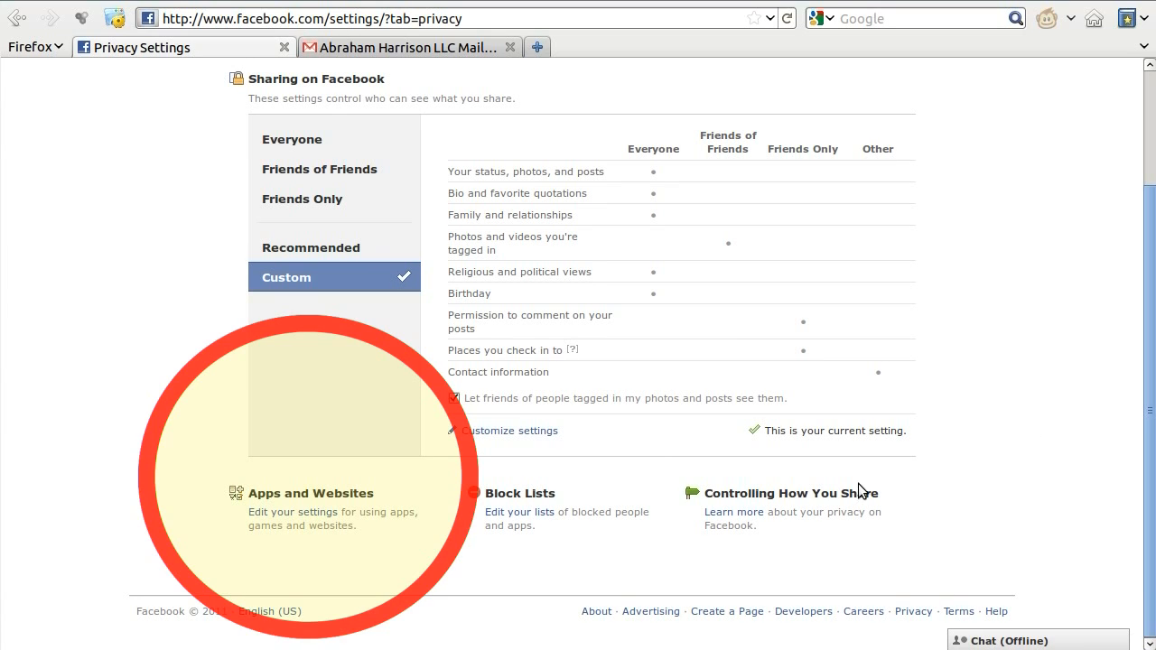
mouse_move(560, 497)
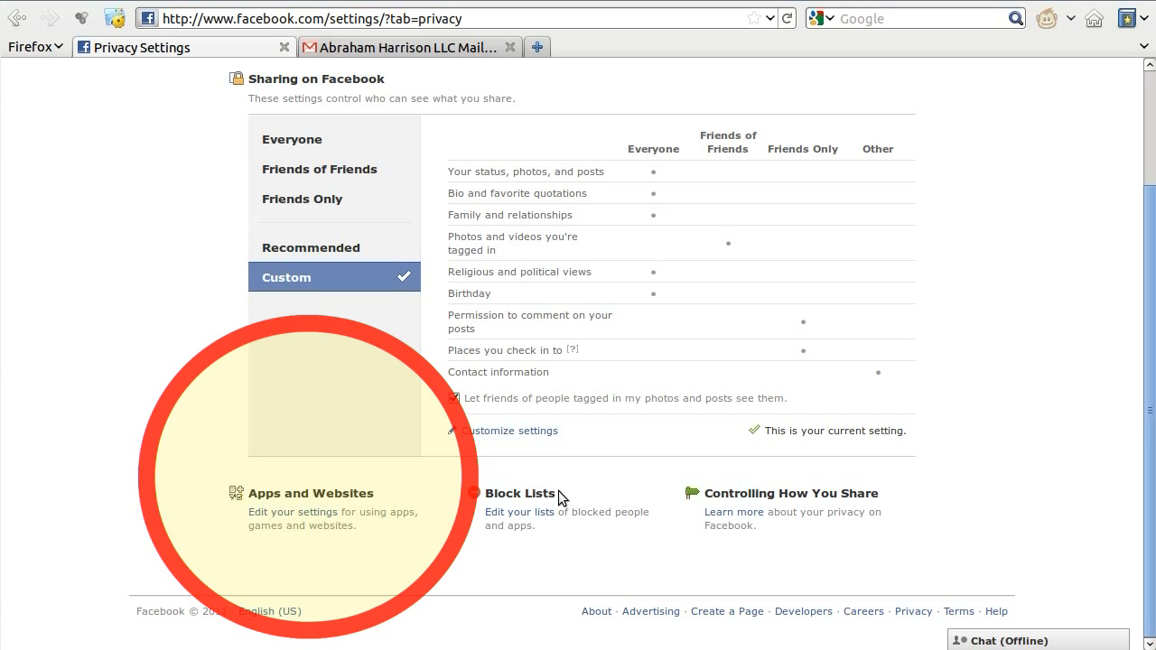
- Go into the Apps, Games and Websites settings via 'Edit your settings'
click(291, 513)
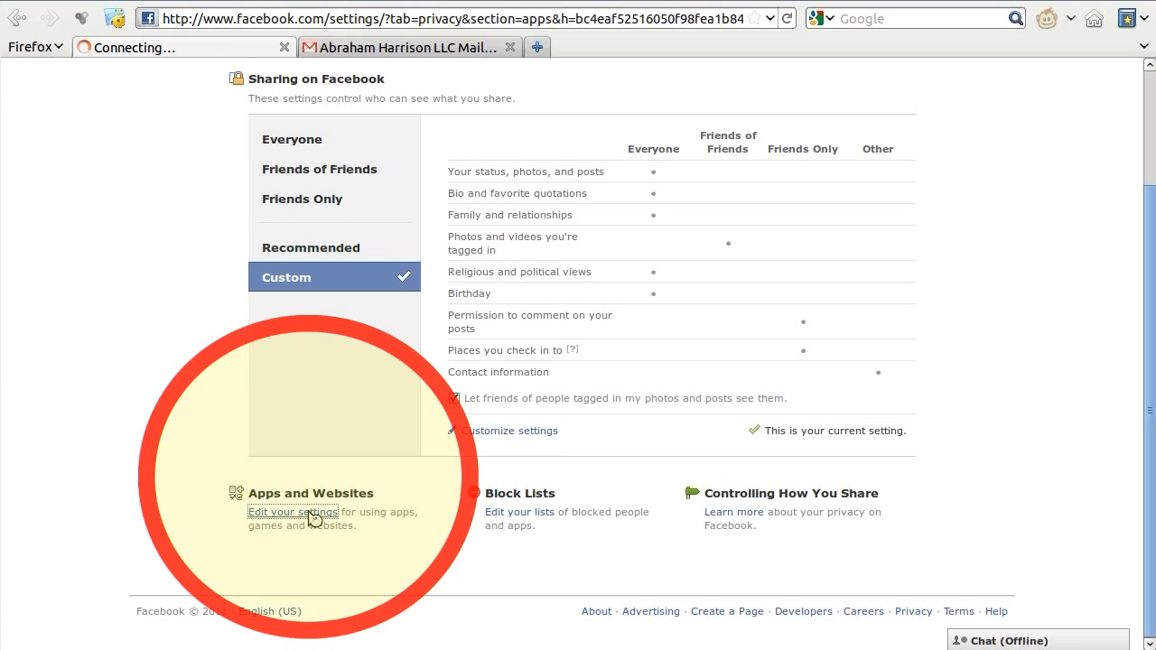
click(293, 513)
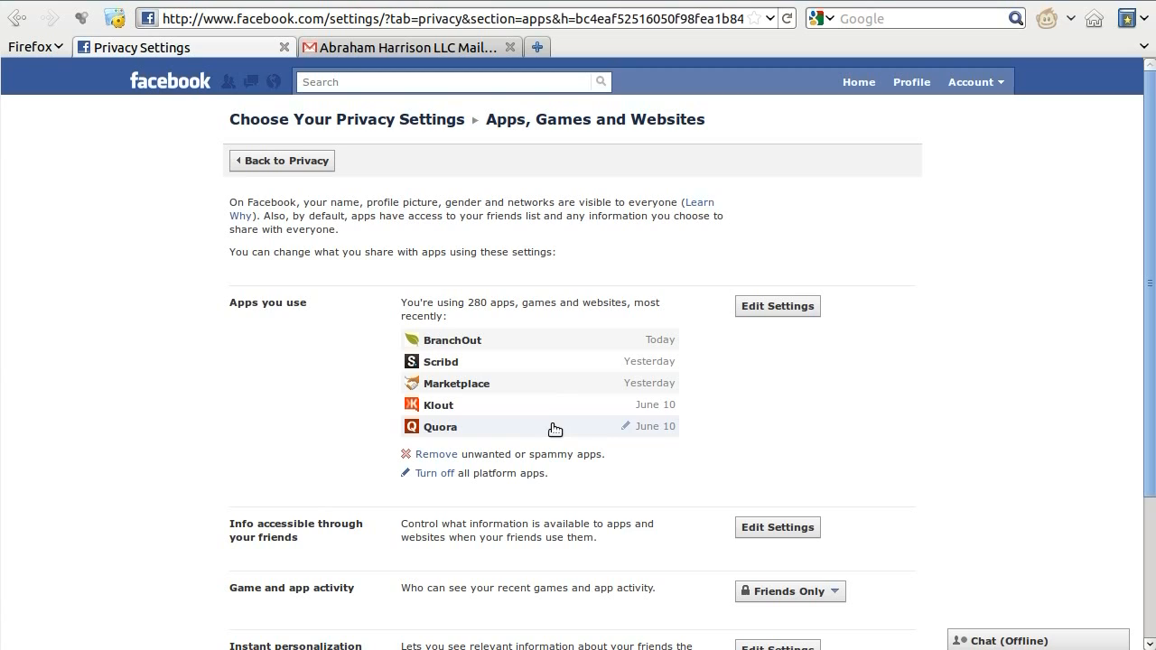
mouse_move(917, 405)
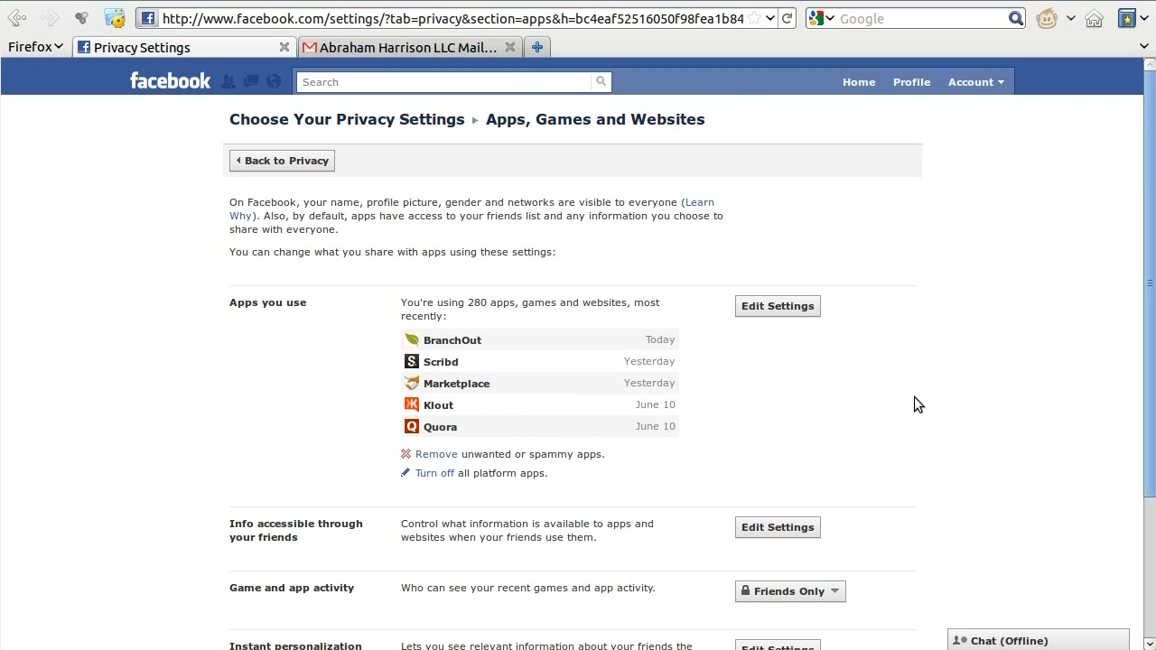
mouse_move(957, 439)
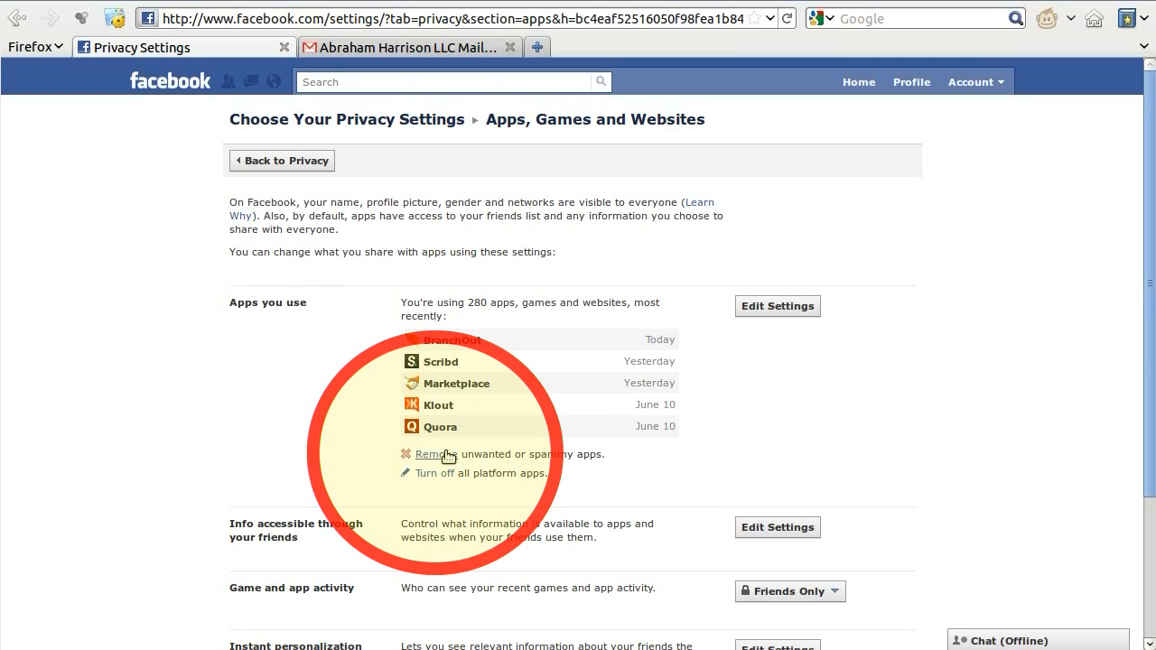
- Bring up the full Apps You Use list via 'Remove unwanted or spammy apps'
click(433, 455)
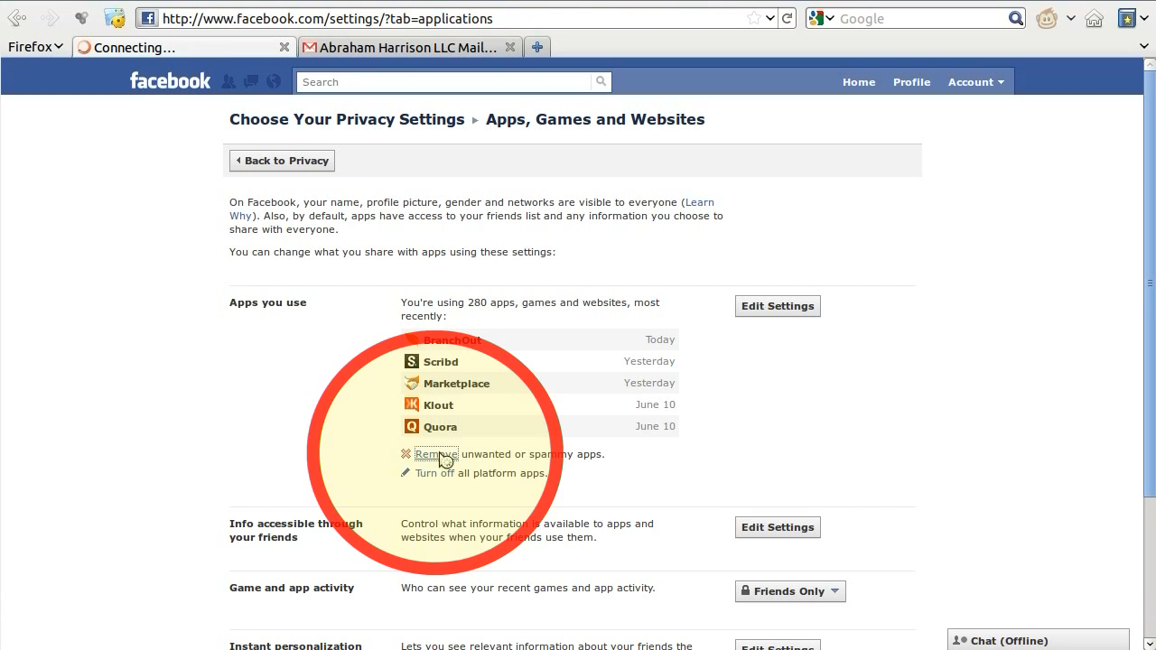
click(776, 305)
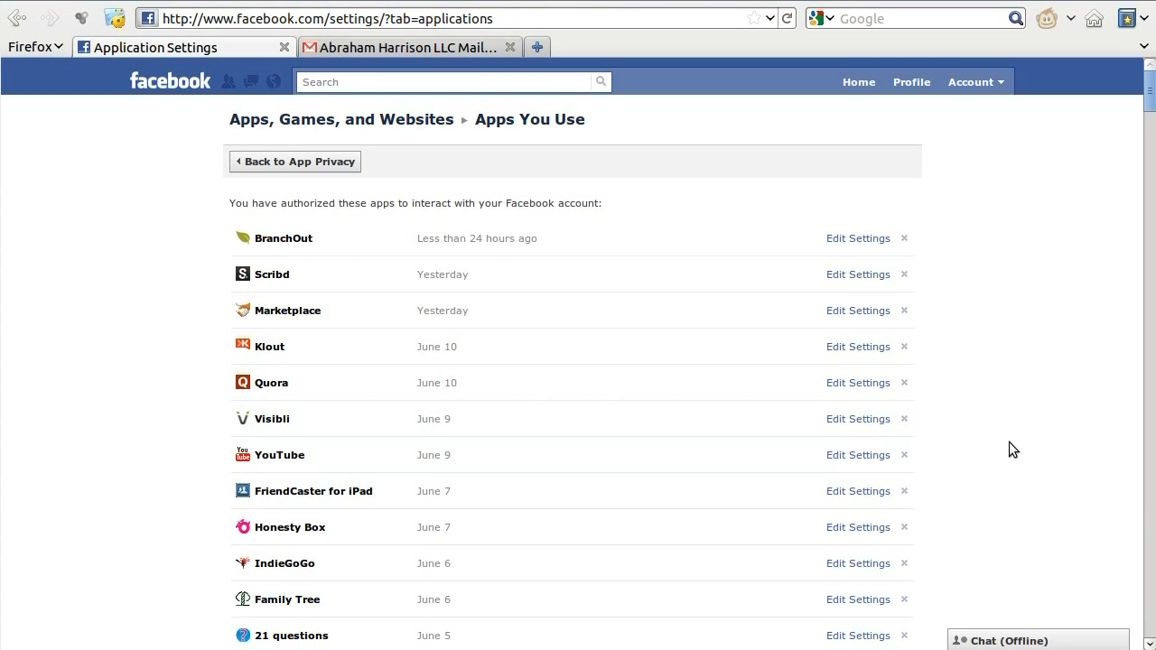
mouse_move(1051, 423)
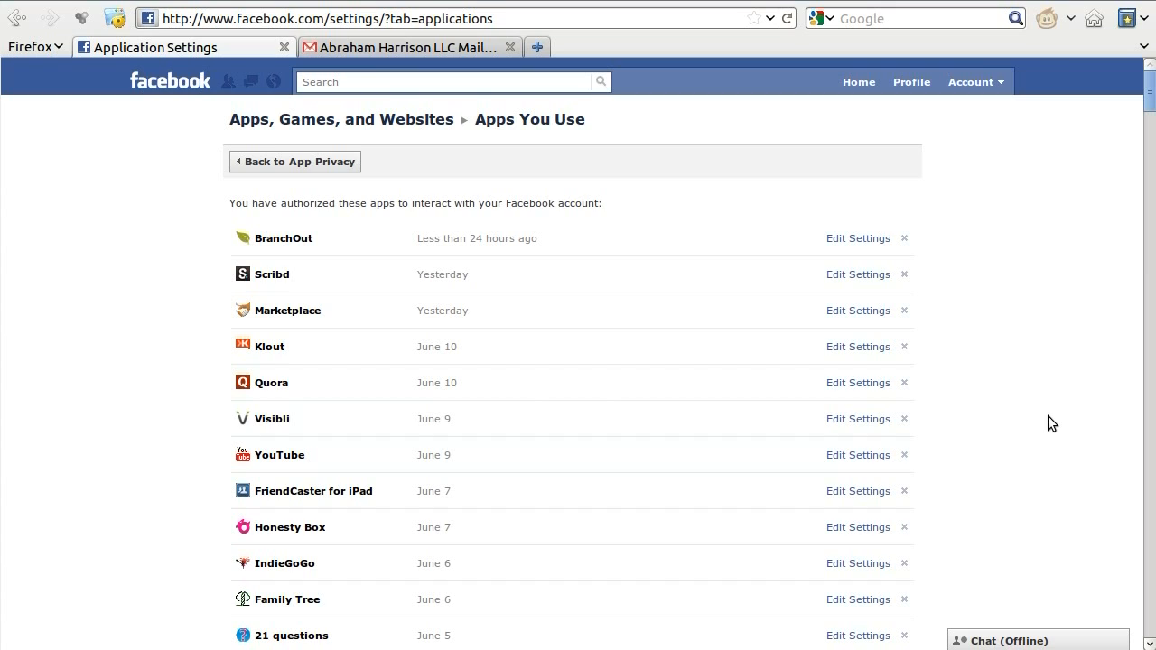
mouse_move(1050, 398)
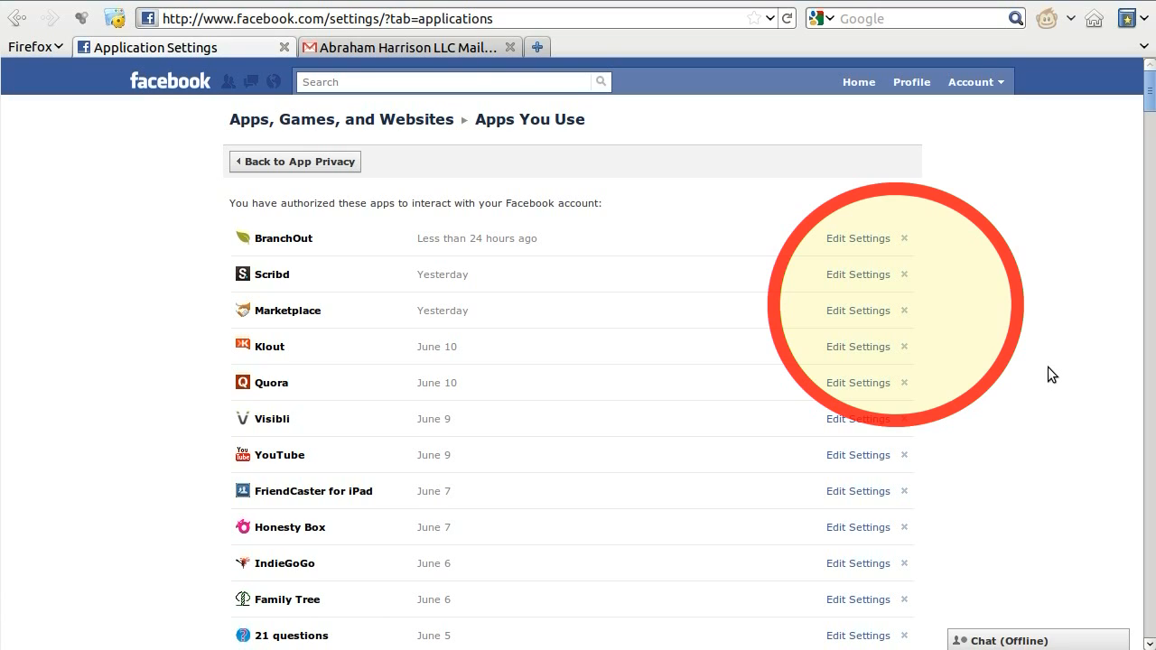
mouse_move(926, 329)
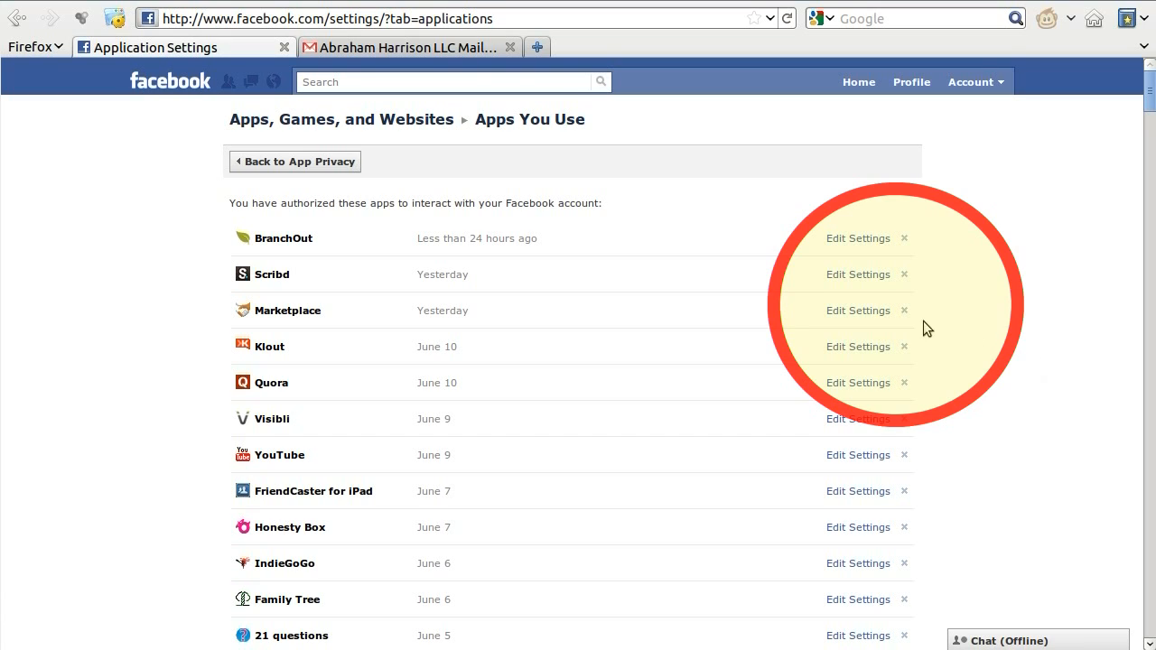
- Start removing Marketplace using the X beside it in the list
click(903, 311)
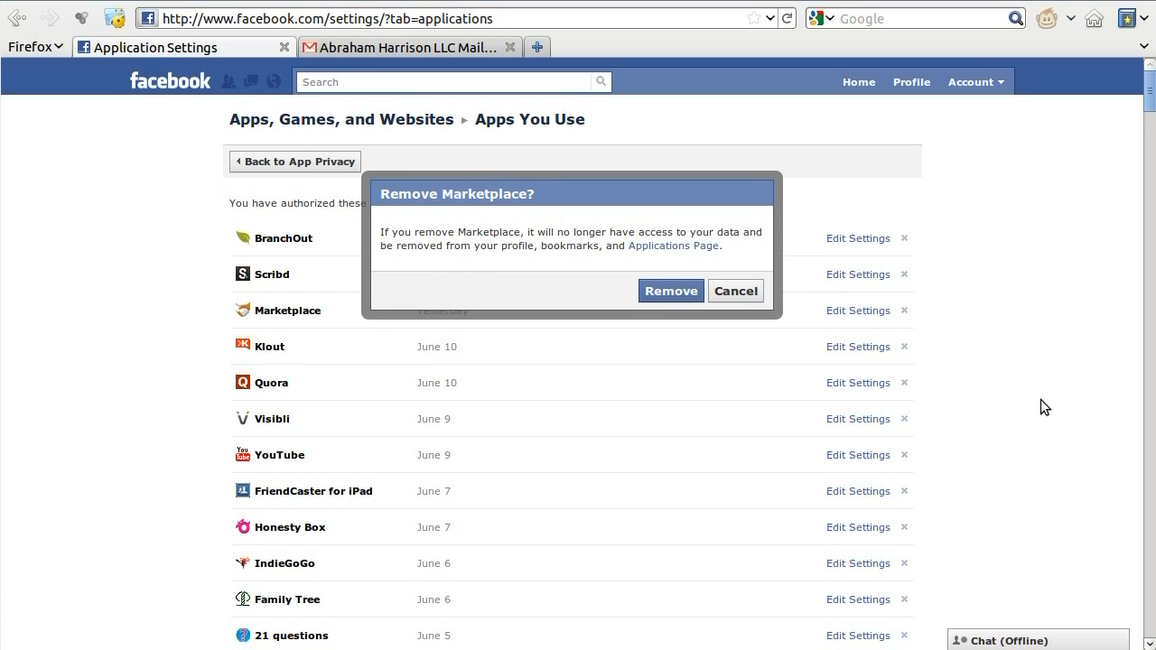
mouse_move(865, 402)
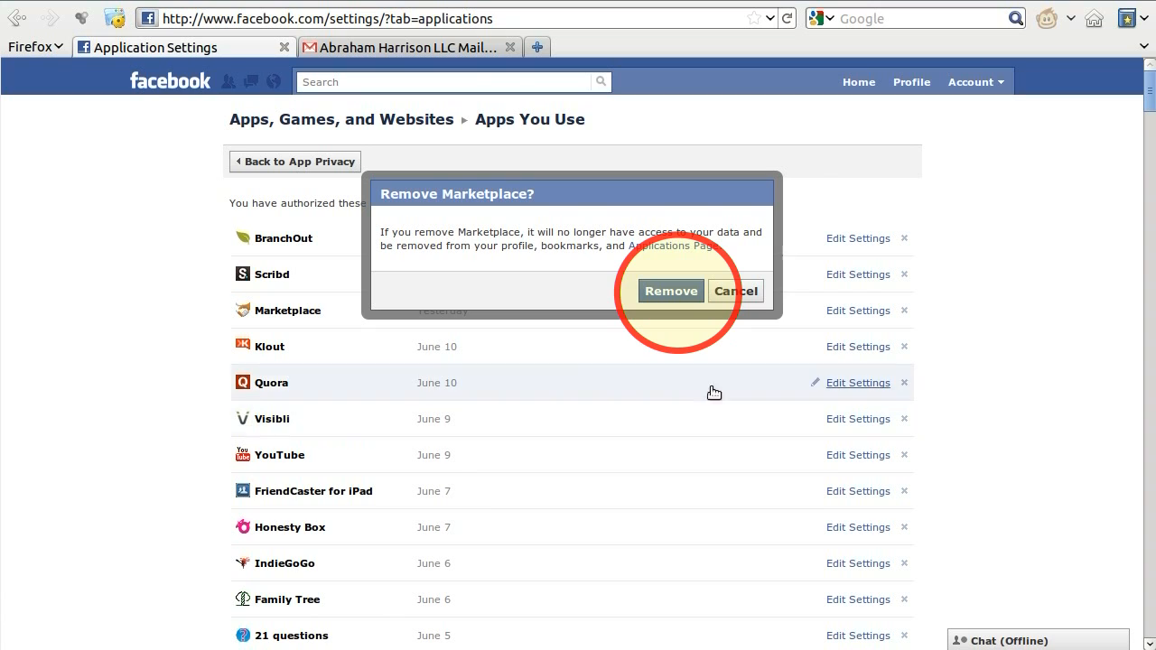
mouse_move(672, 334)
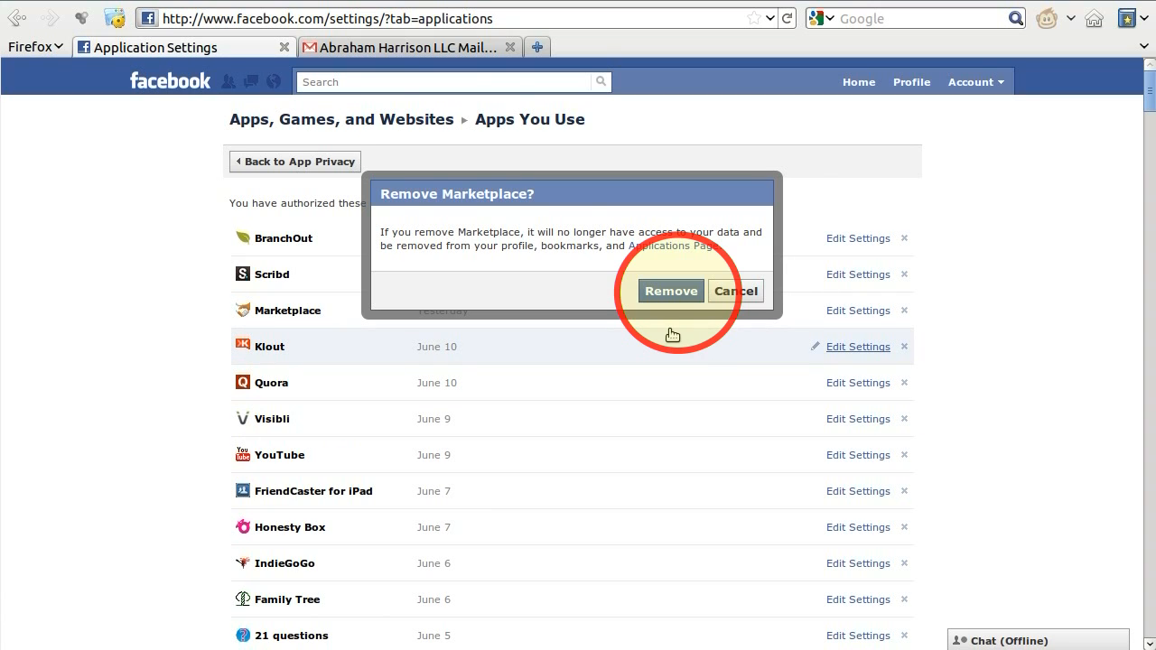
- Confirm Marketplace's removal and dismiss the Application Removed notice
click(672, 290)
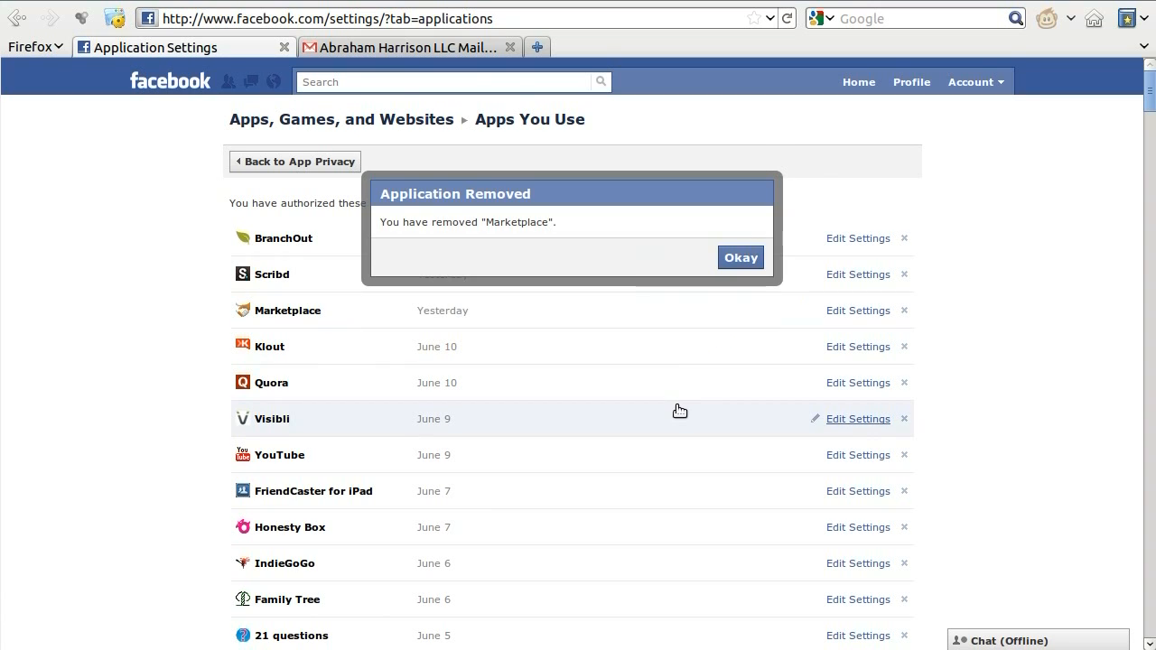
mouse_move(984, 560)
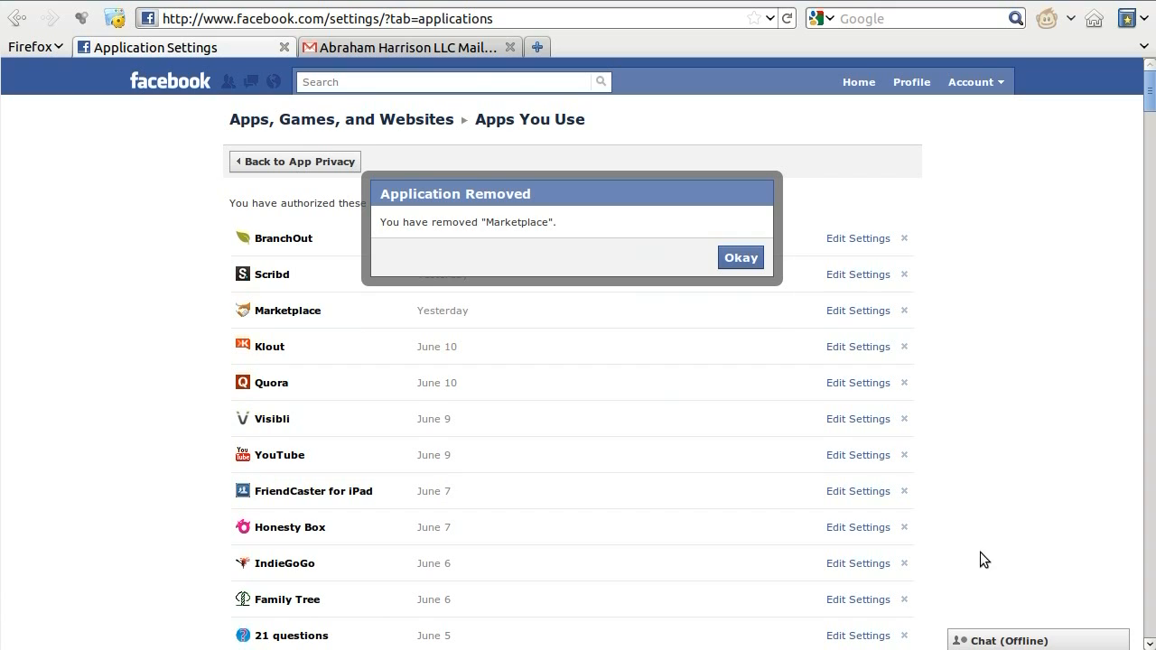
mouse_move(858, 455)
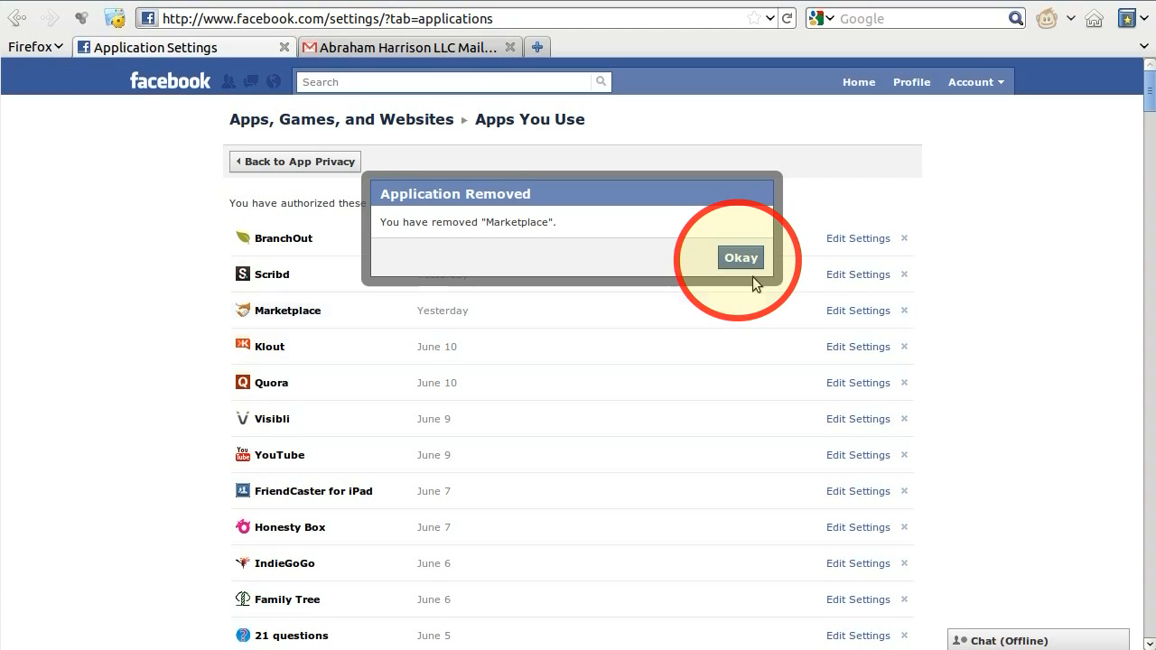
click(741, 256)
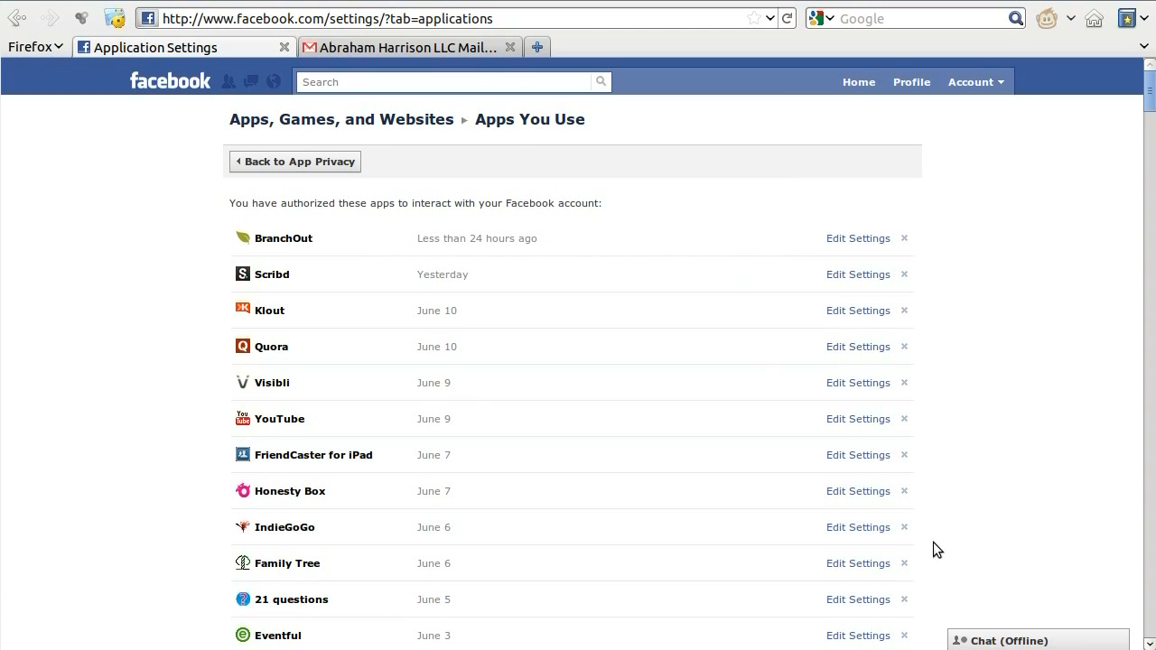
mouse_move(1033, 564)
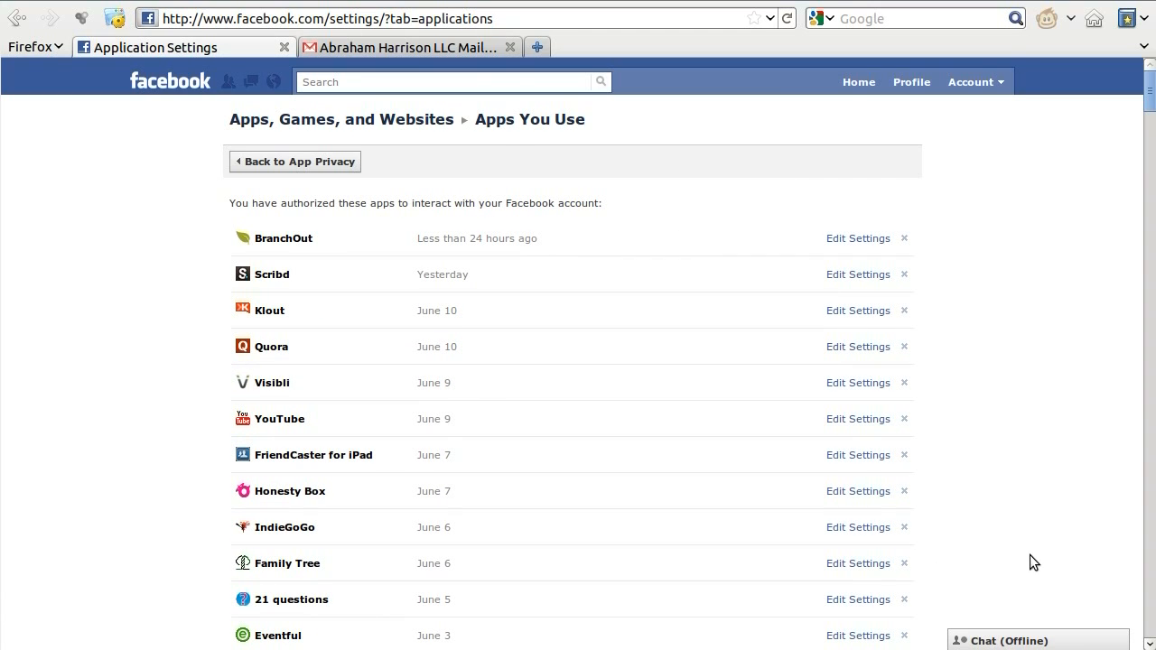
mouse_move(1039, 528)
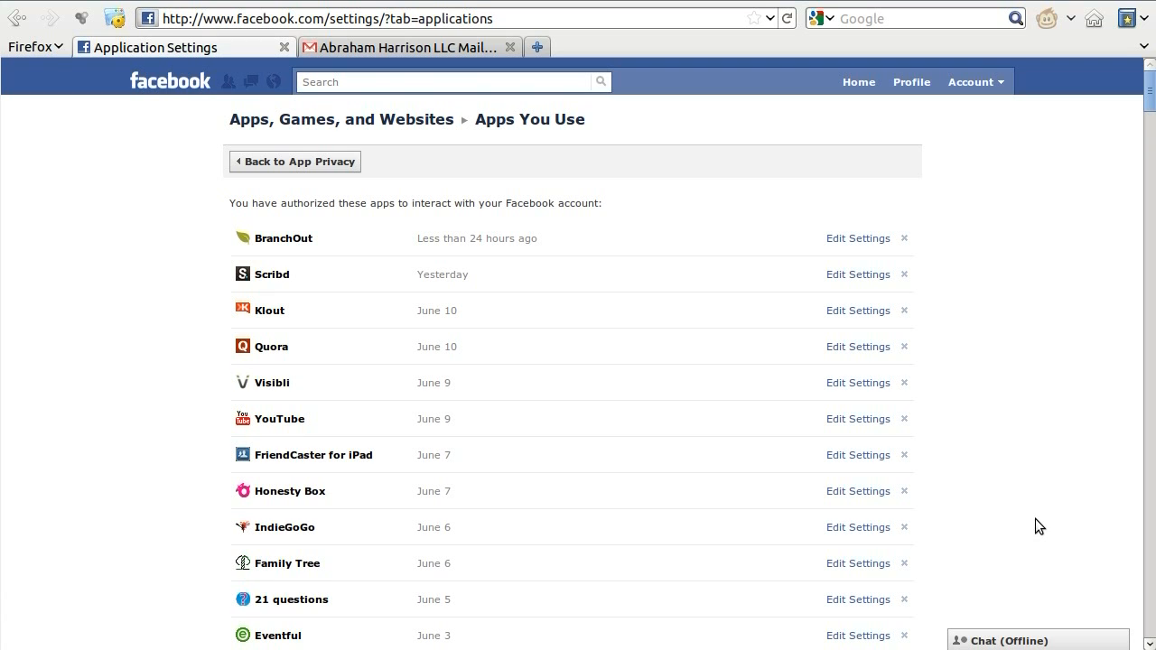
mouse_move(1069, 448)
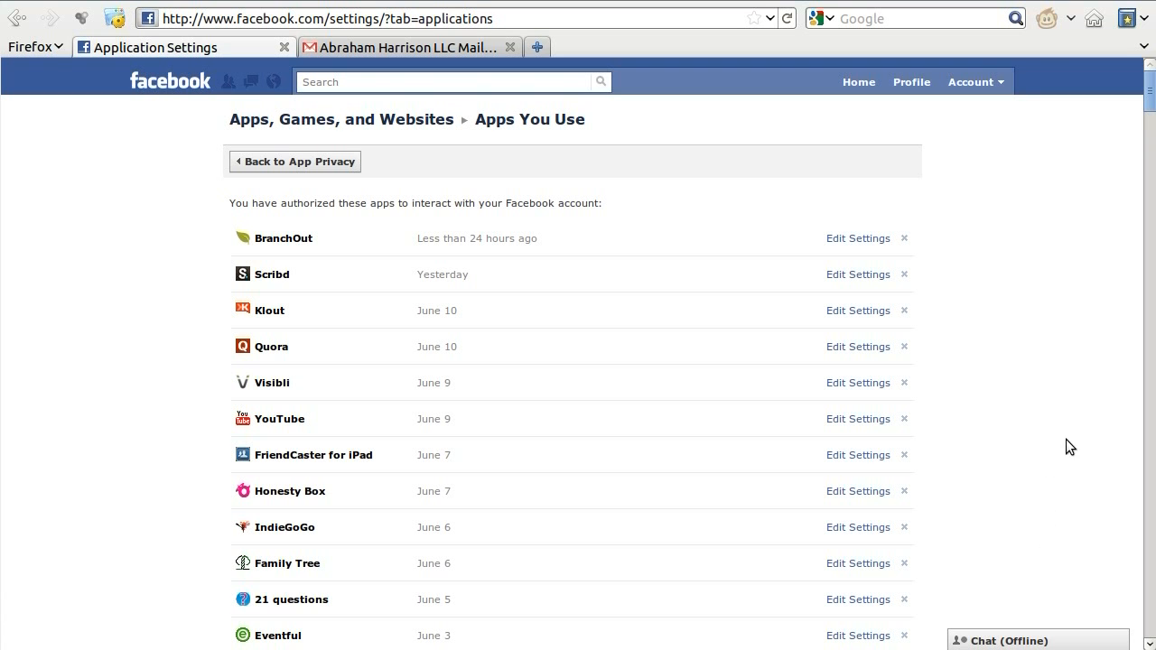